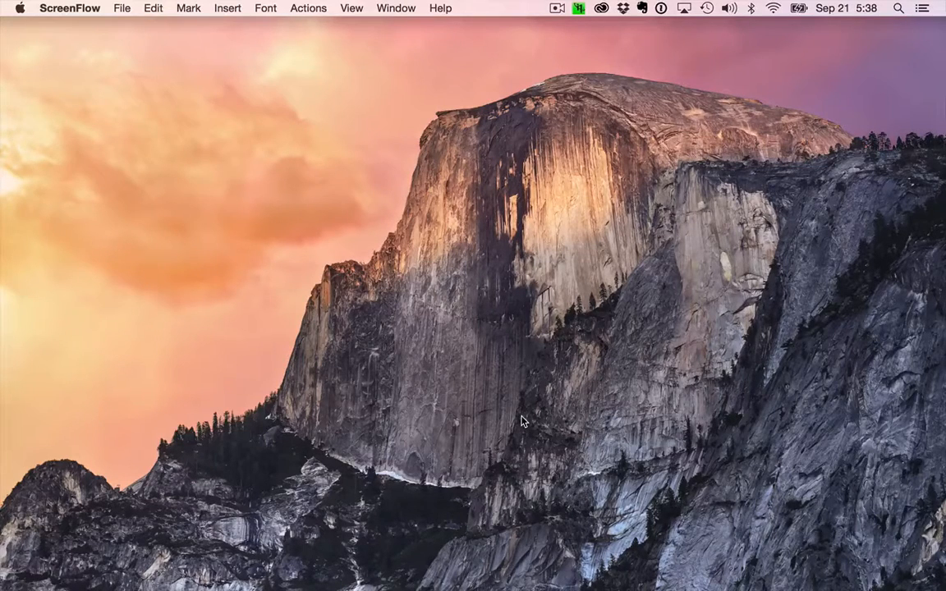
mouse_move(348, 285)
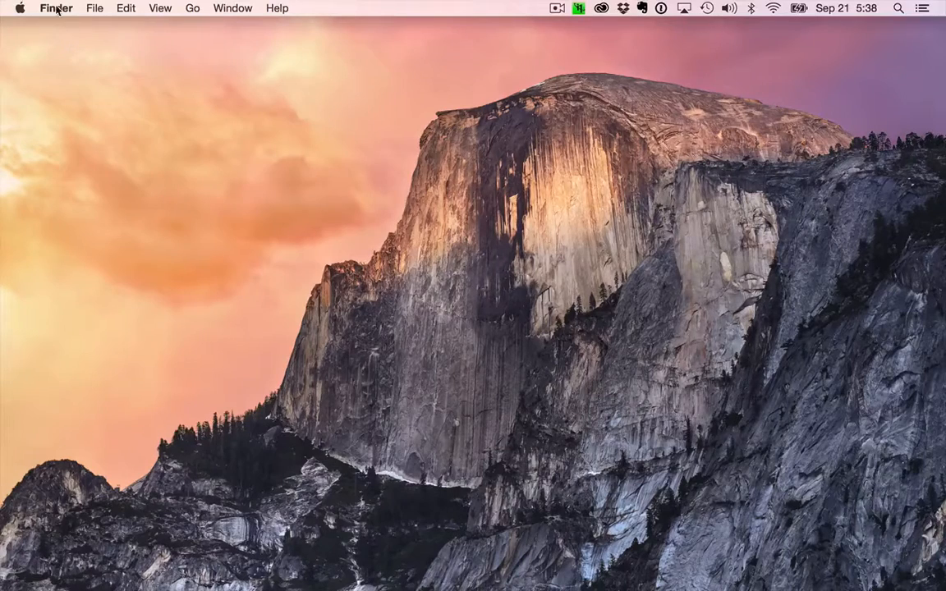
Step: In Finder General preferences, show hard disks, external disks, CDs and connected servers on the desktop
click(56, 8)
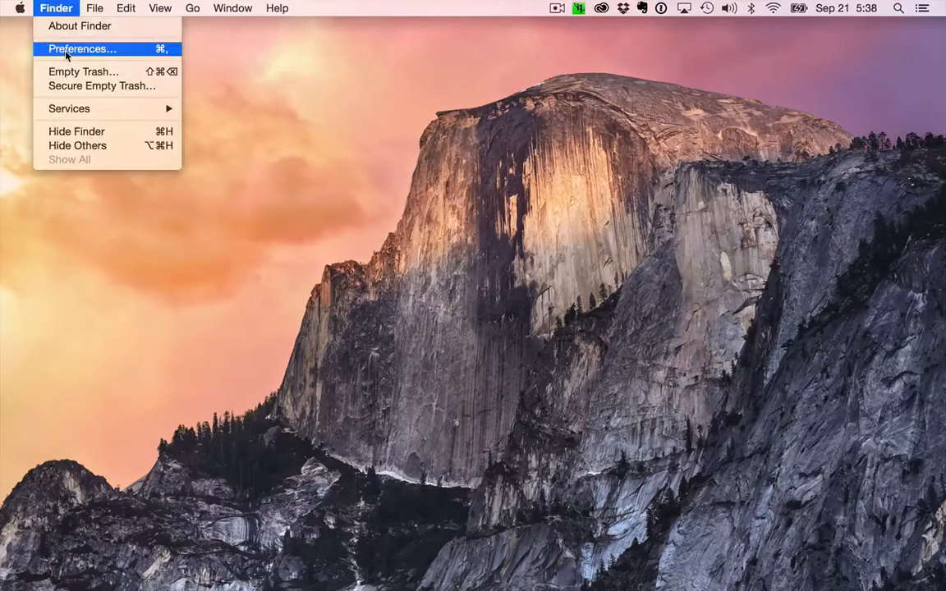
click(82, 49)
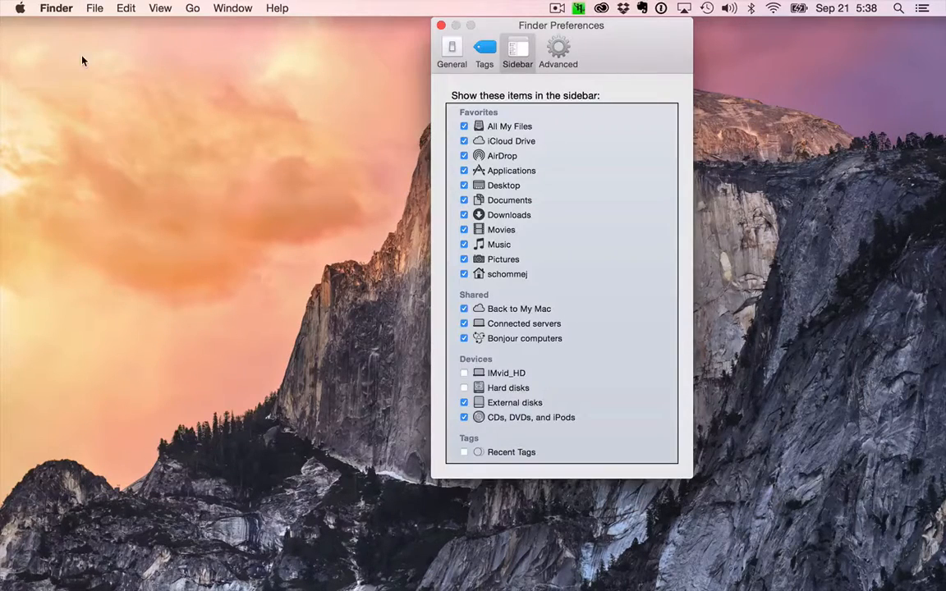
click(452, 50)
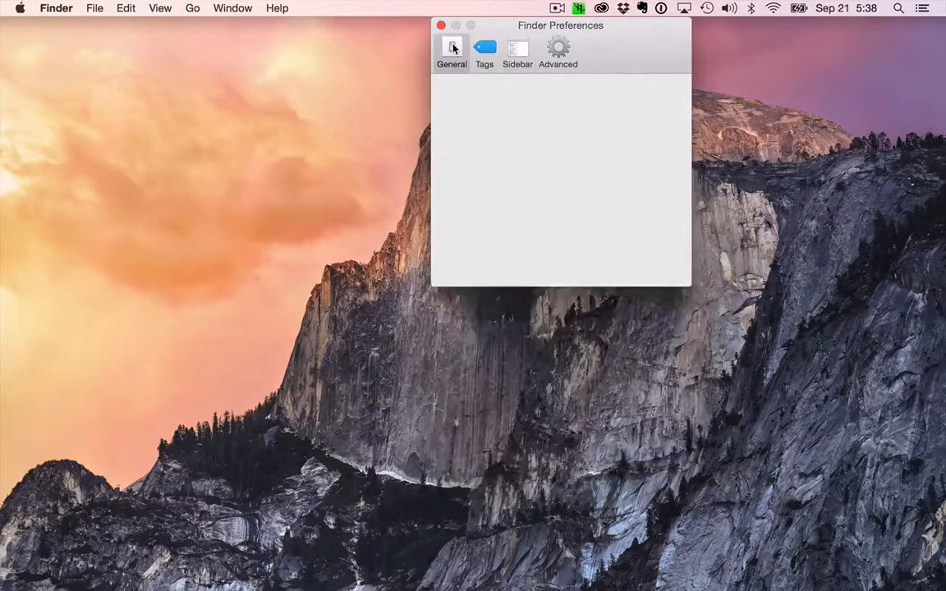
click(451, 51)
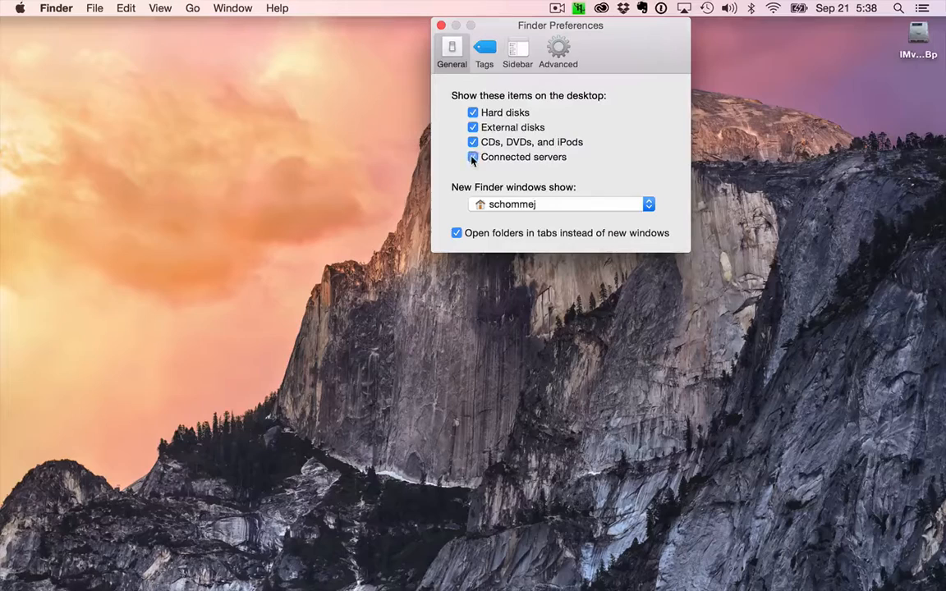
click(473, 158)
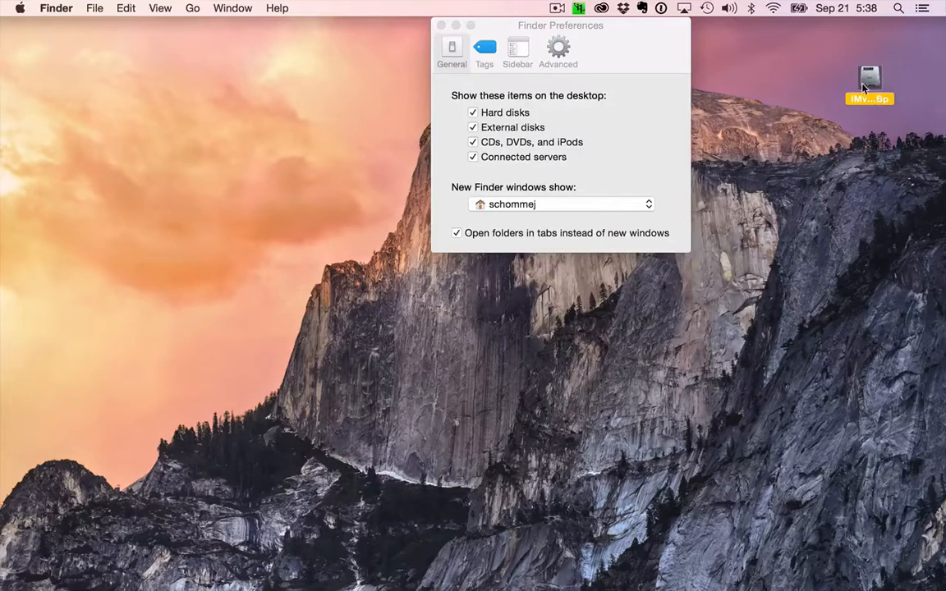
Step: Set new Finder windows to open the home folder instead of All My Files
click(562, 203)
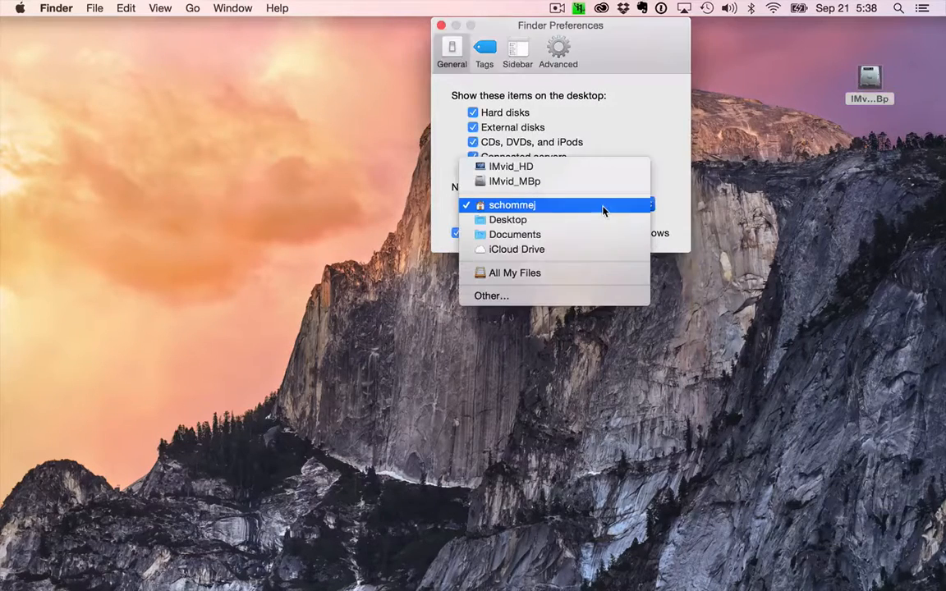
click(515, 272)
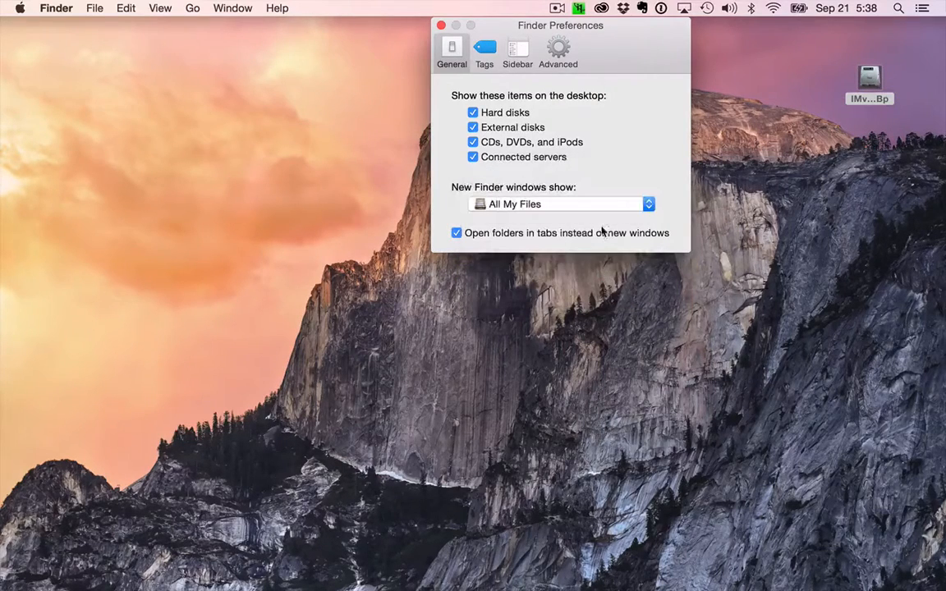
click(562, 203)
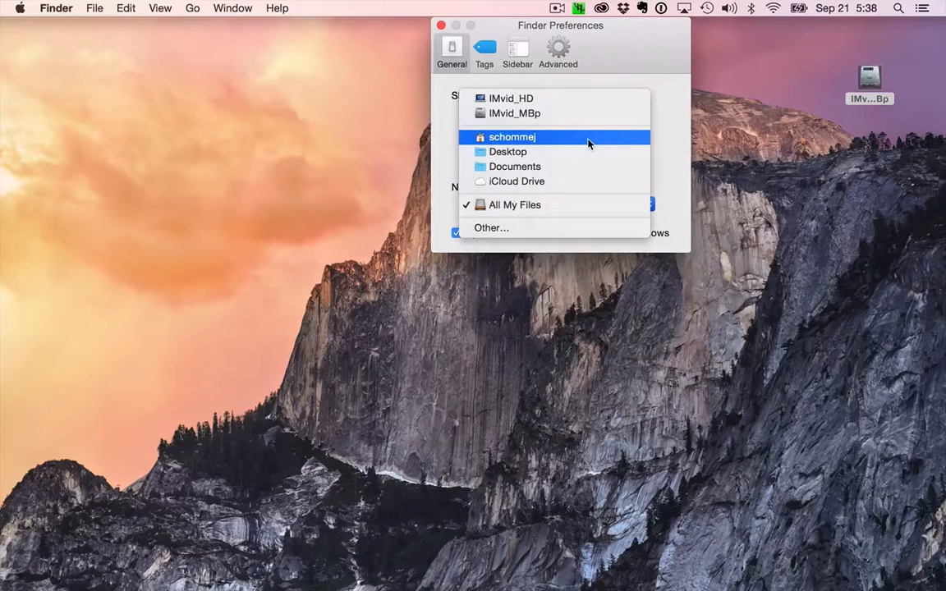
click(512, 138)
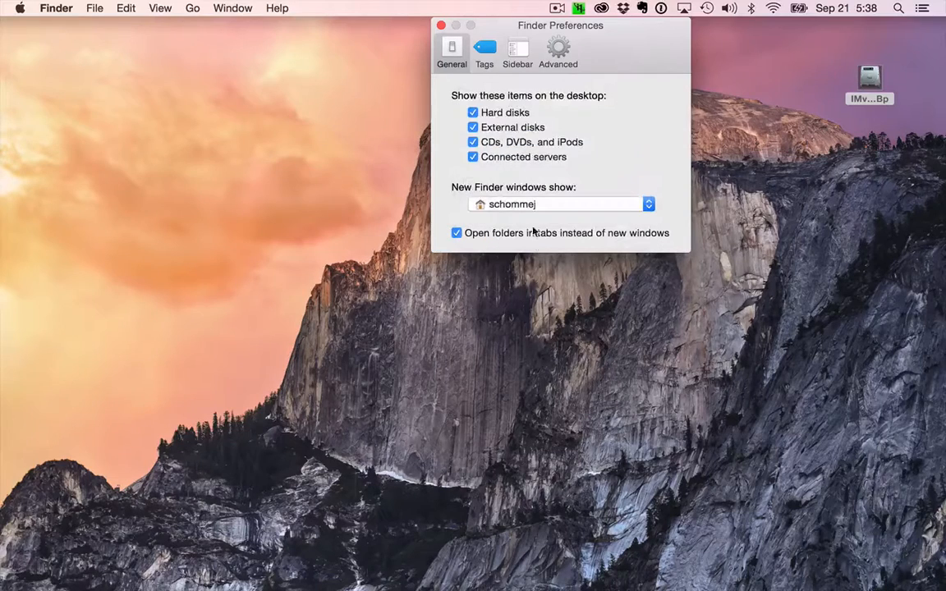
mouse_move(484, 217)
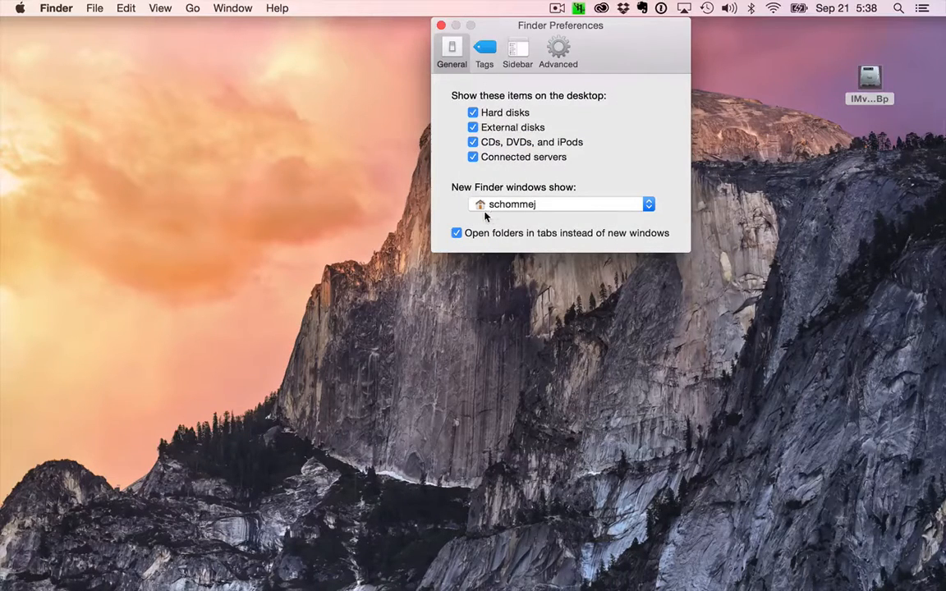
mouse_move(511, 217)
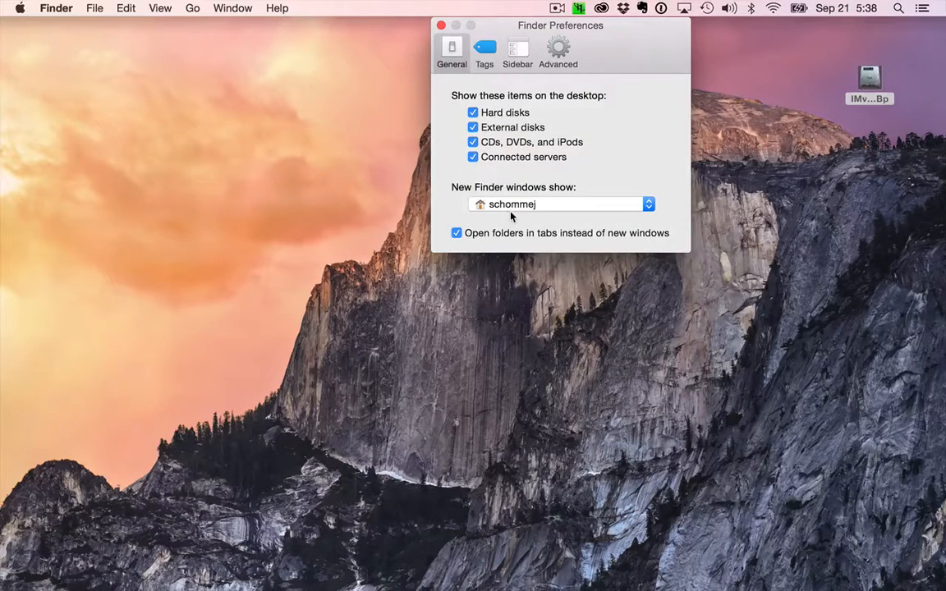
Step: In Sidebar preferences, remove All My Files, iCloud Drive and AirDrop from the sidebar
click(517, 49)
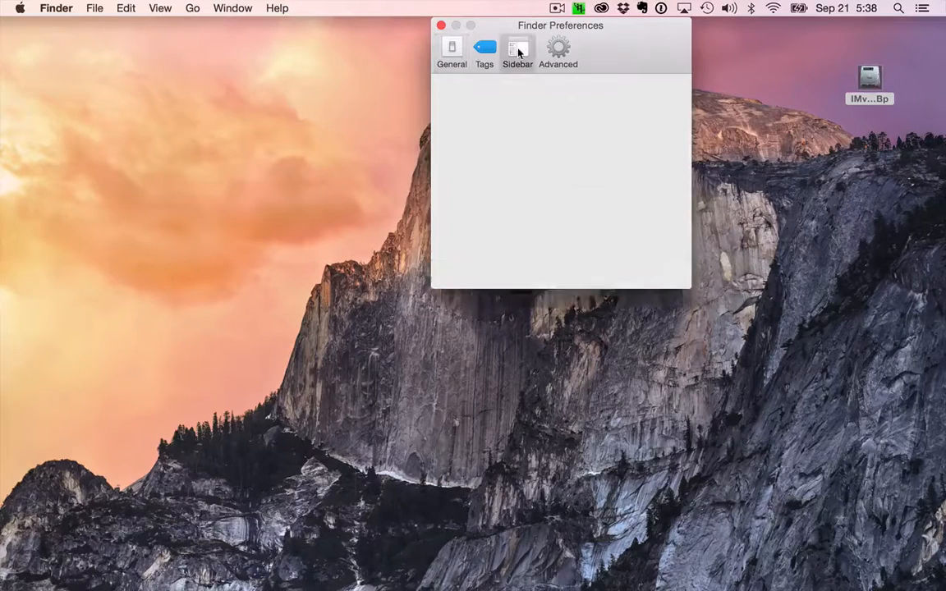
click(518, 49)
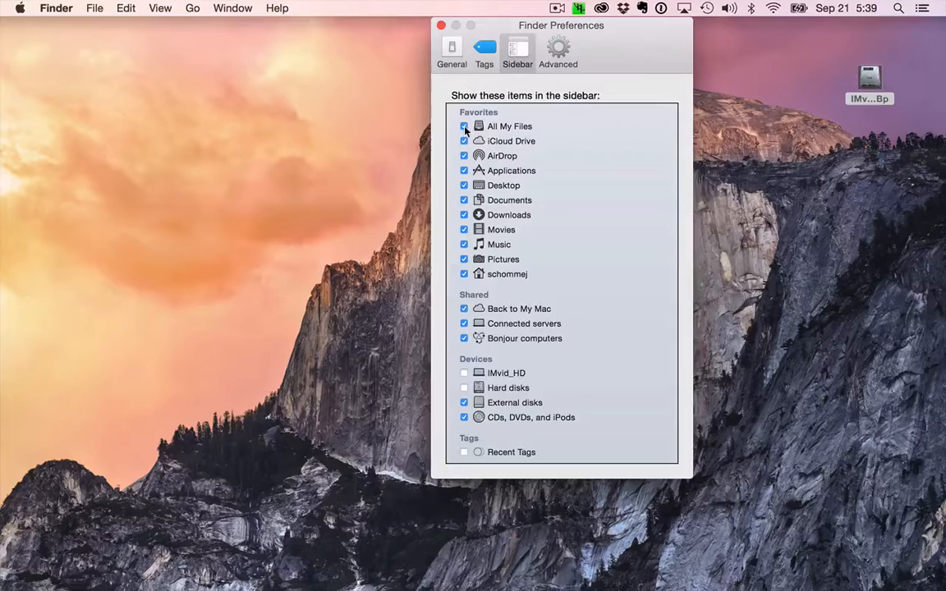
click(463, 127)
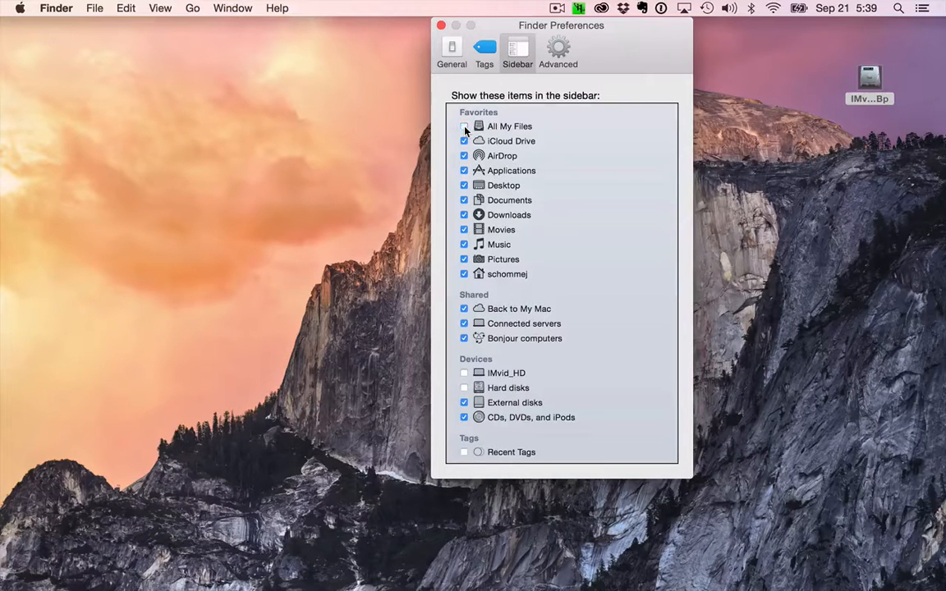
click(463, 141)
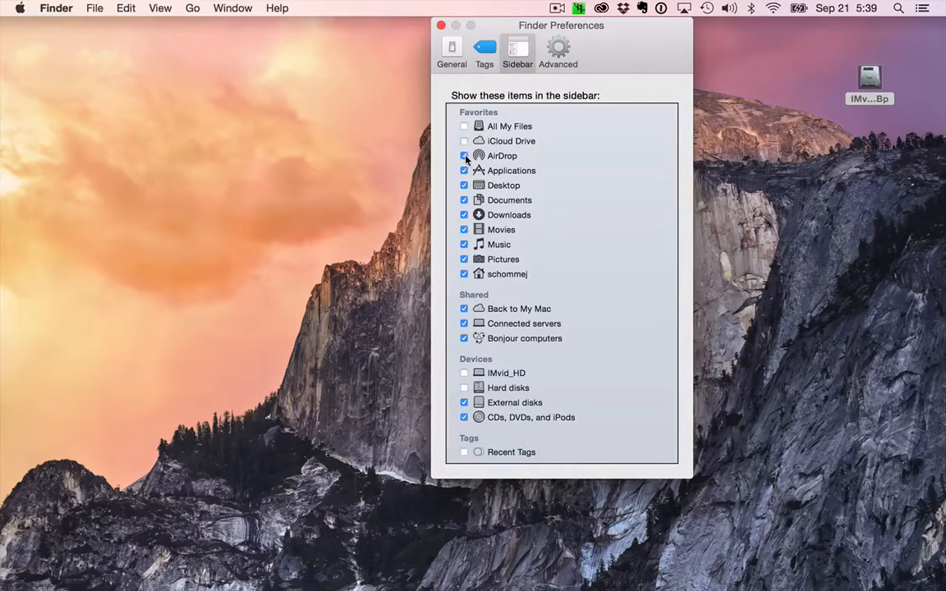
click(463, 154)
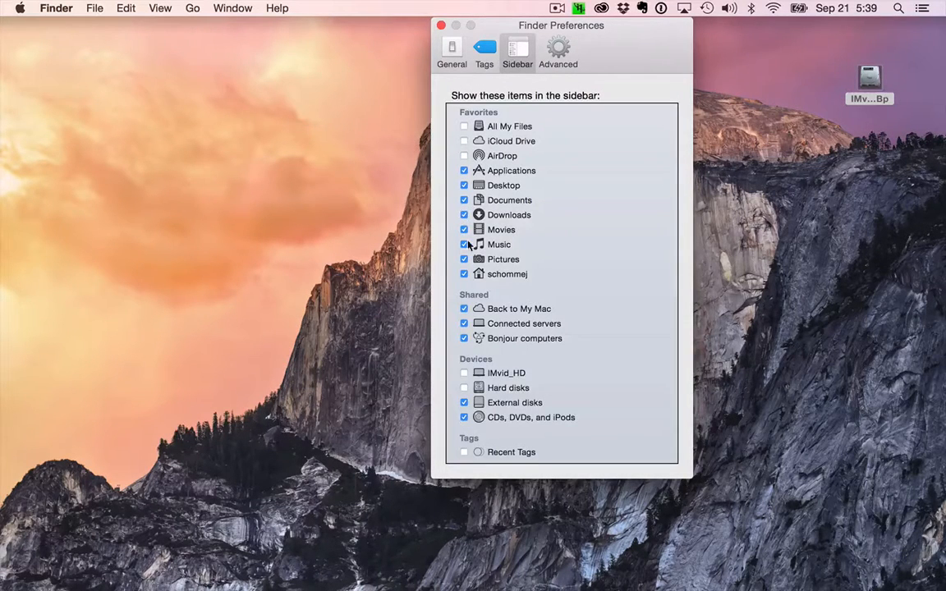
Step: Remove Music, Pictures, Back to My Mac, Bonjour computers and Recent Tags from the sidebar
click(463, 243)
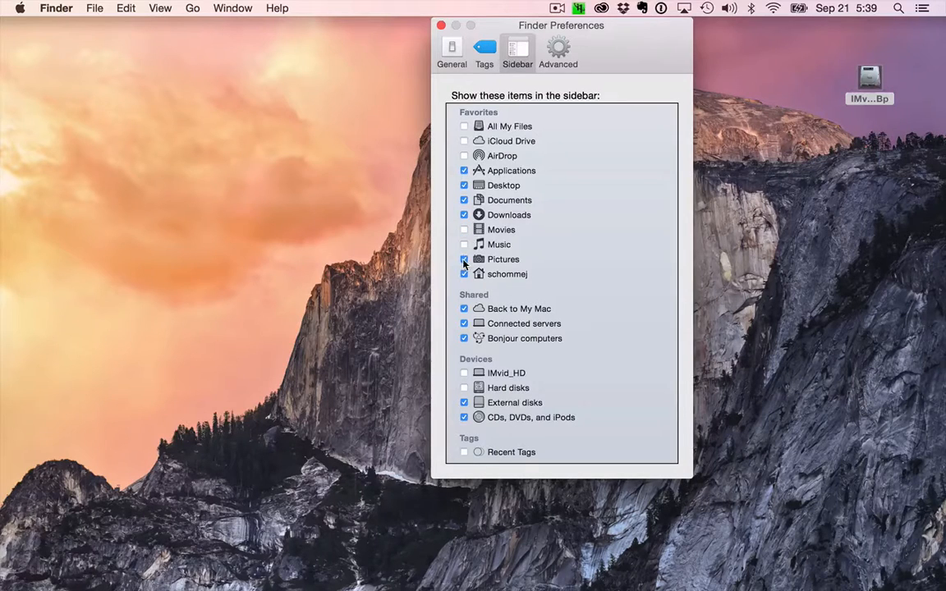
click(463, 259)
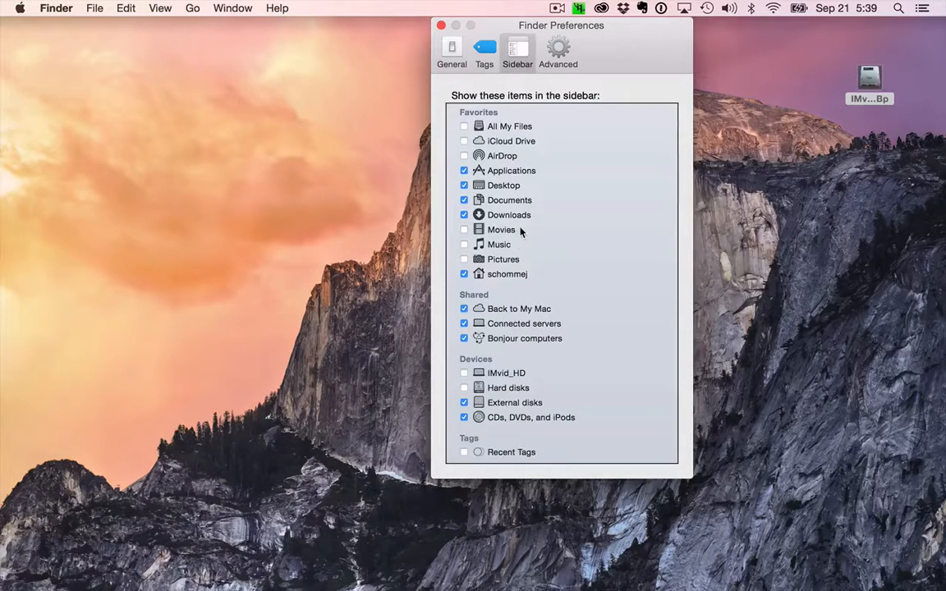
mouse_move(512, 318)
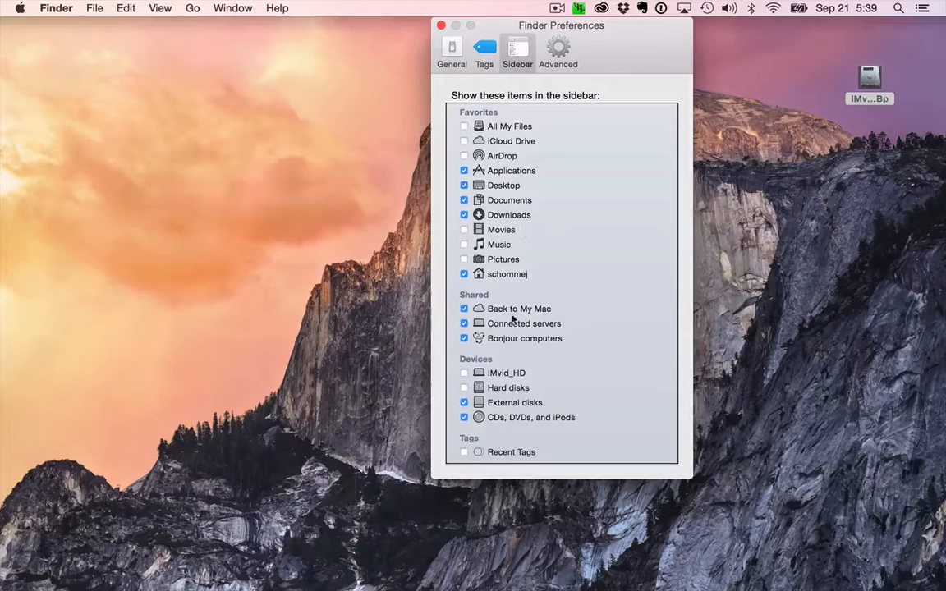
click(463, 308)
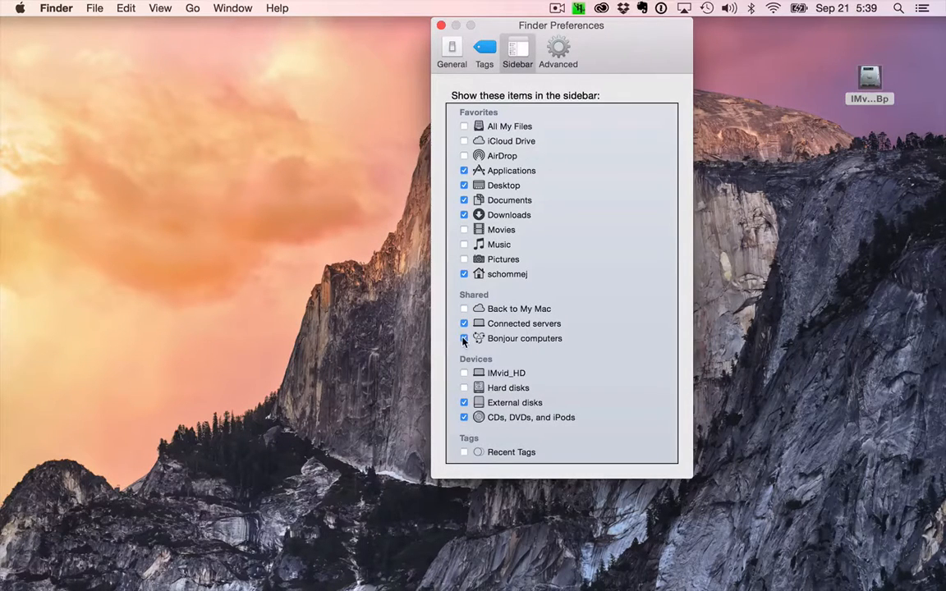
click(463, 338)
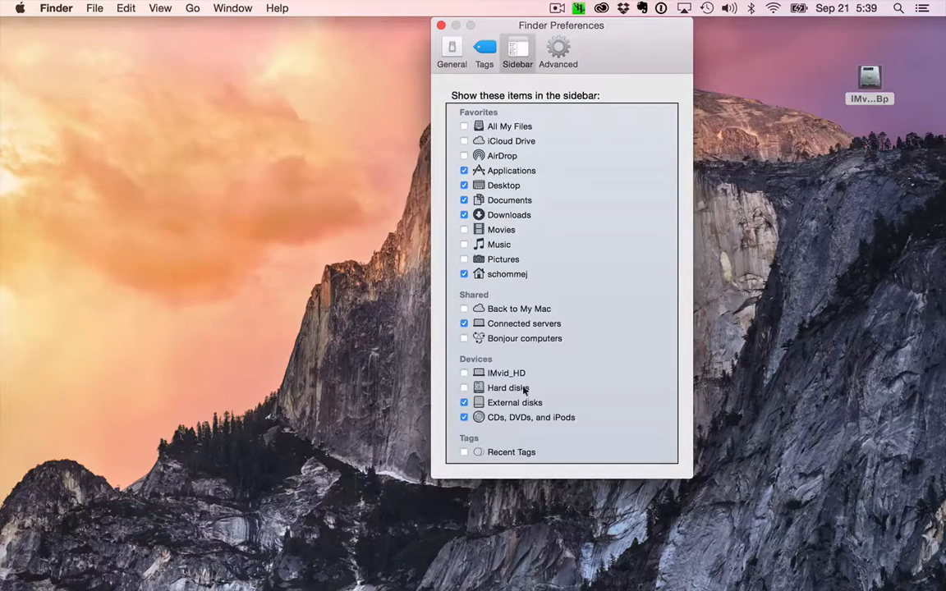
click(463, 388)
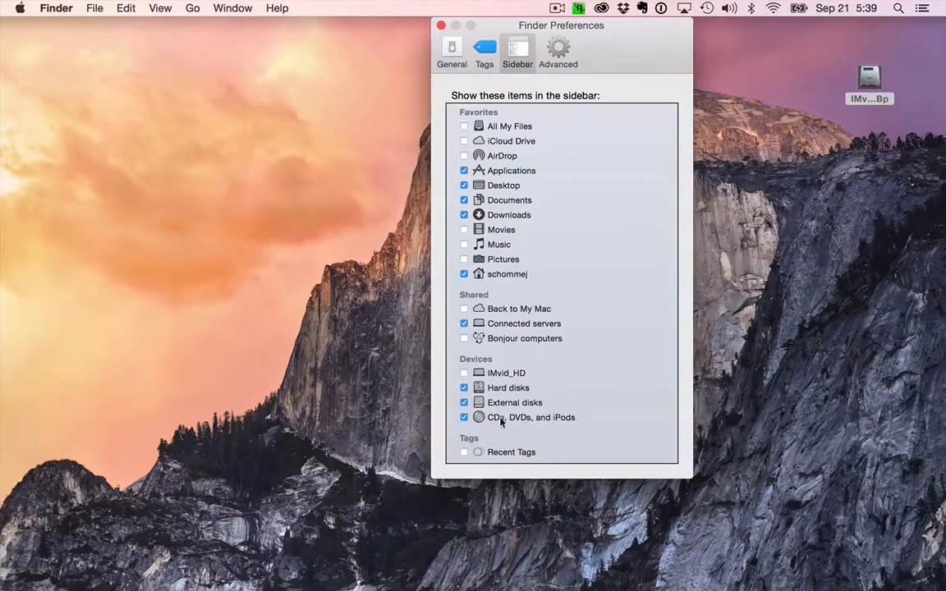
mouse_move(564, 422)
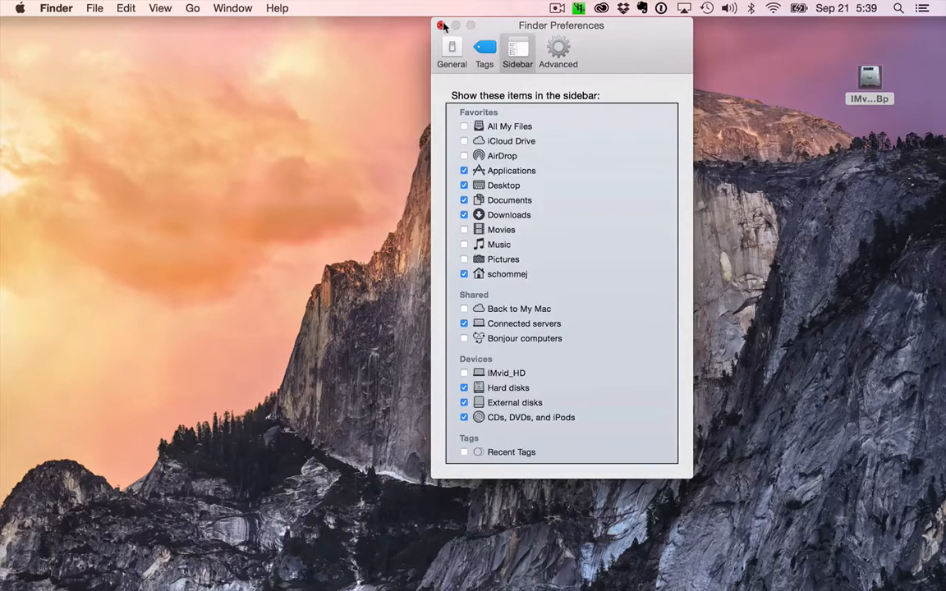
Step: Close Finder preferences, set the mouse's right side to Secondary Button in System Preferences, and show all panes
click(20, 7)
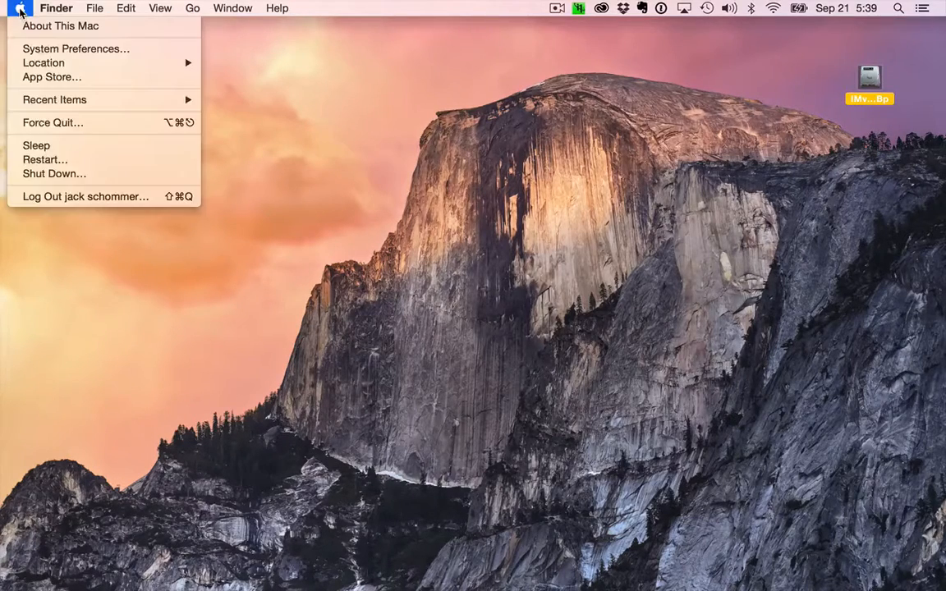
mouse_move(76, 49)
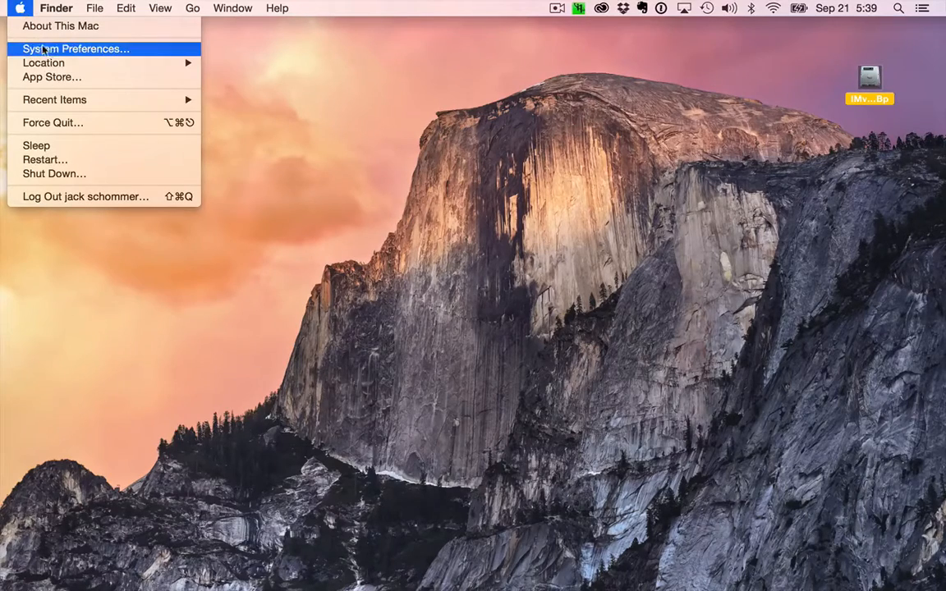
click(76, 49)
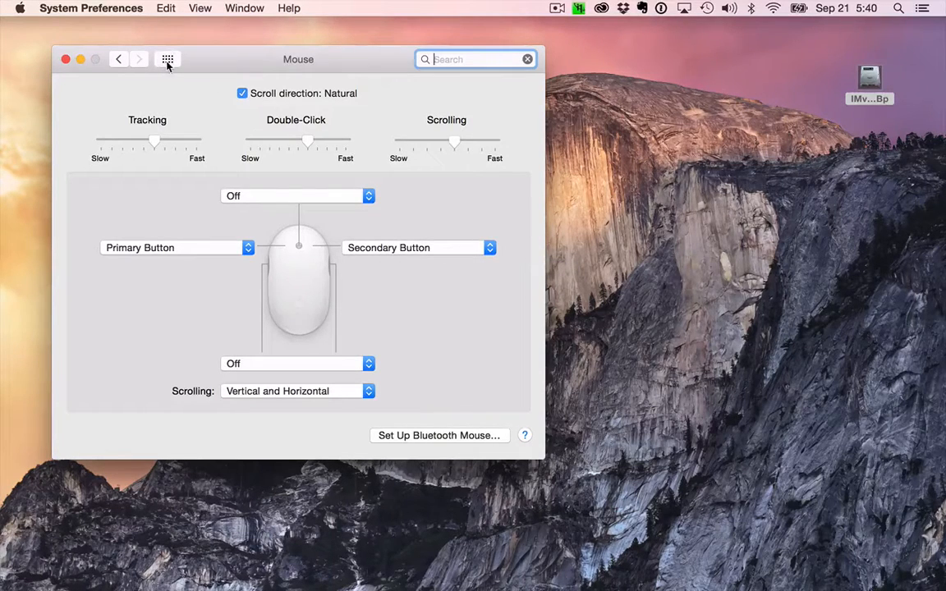
click(167, 59)
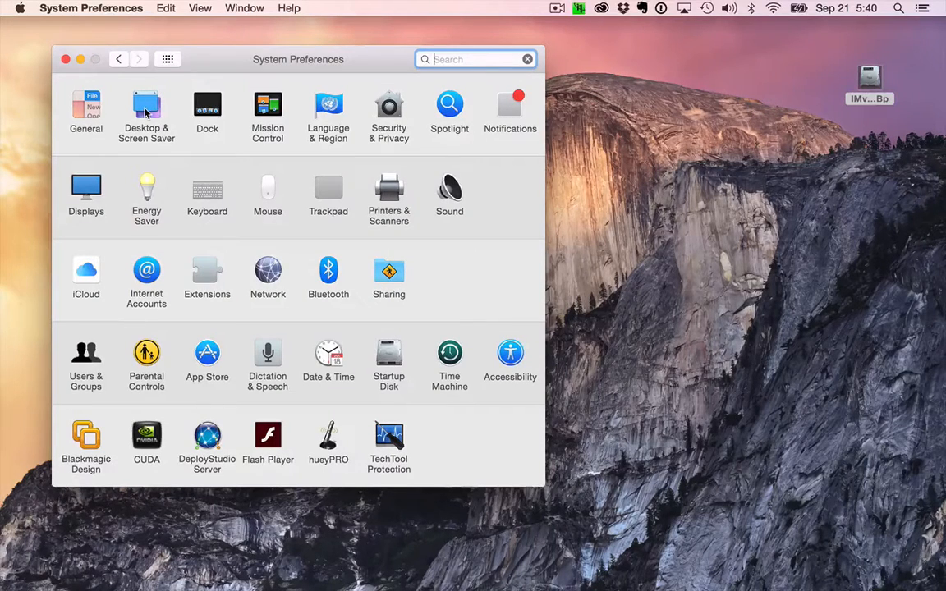
Step: In Desktop & Screen Saver, choose a solid gray background
click(146, 107)
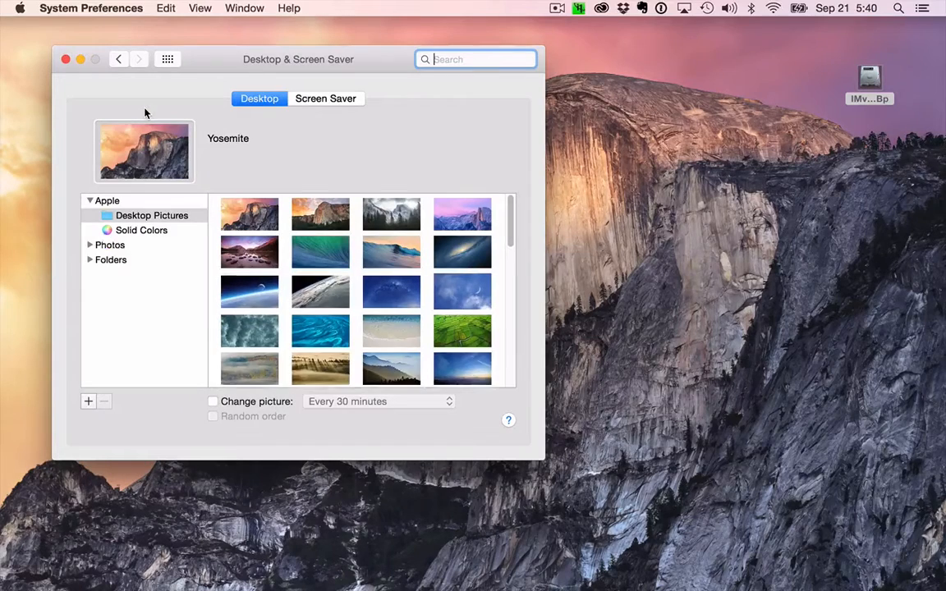
click(141, 230)
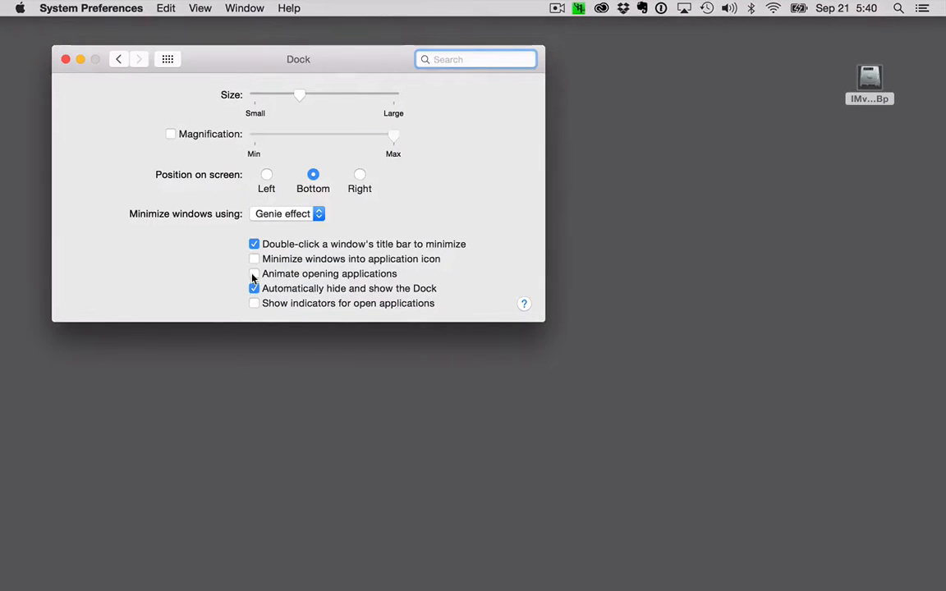
Step: Leave 'Automatically hide and show the Dock' enabled and close System Preferences
click(253, 289)
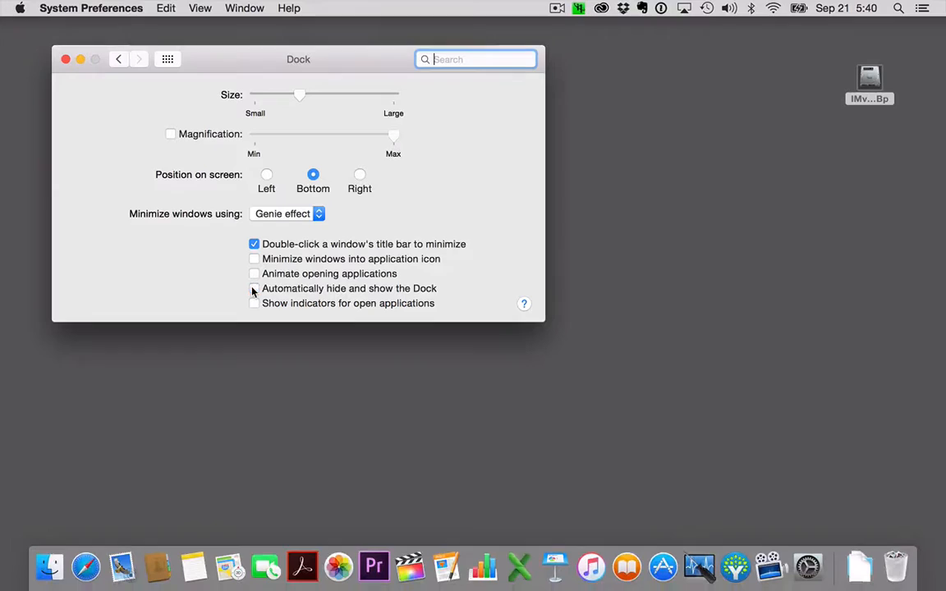
click(253, 289)
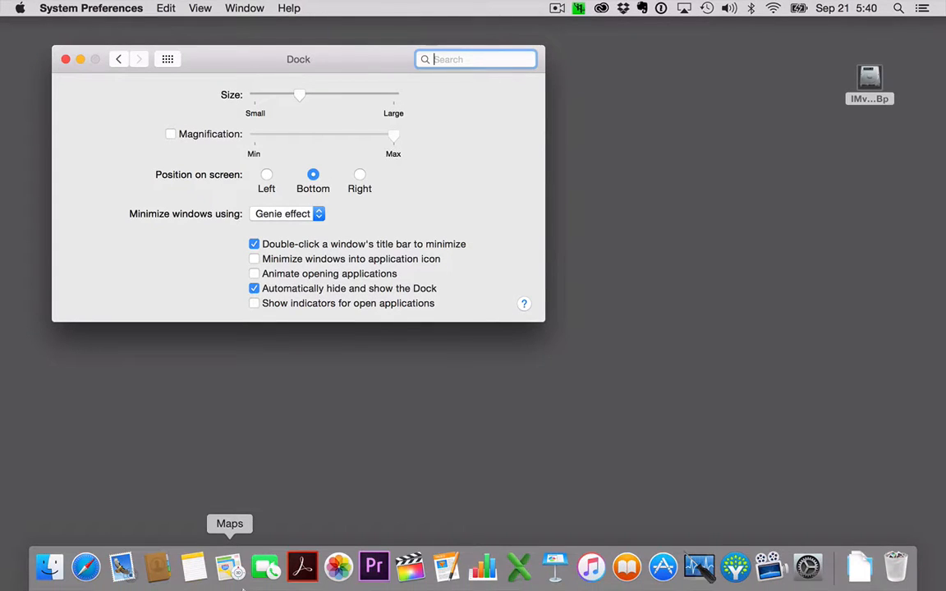
click(253, 289)
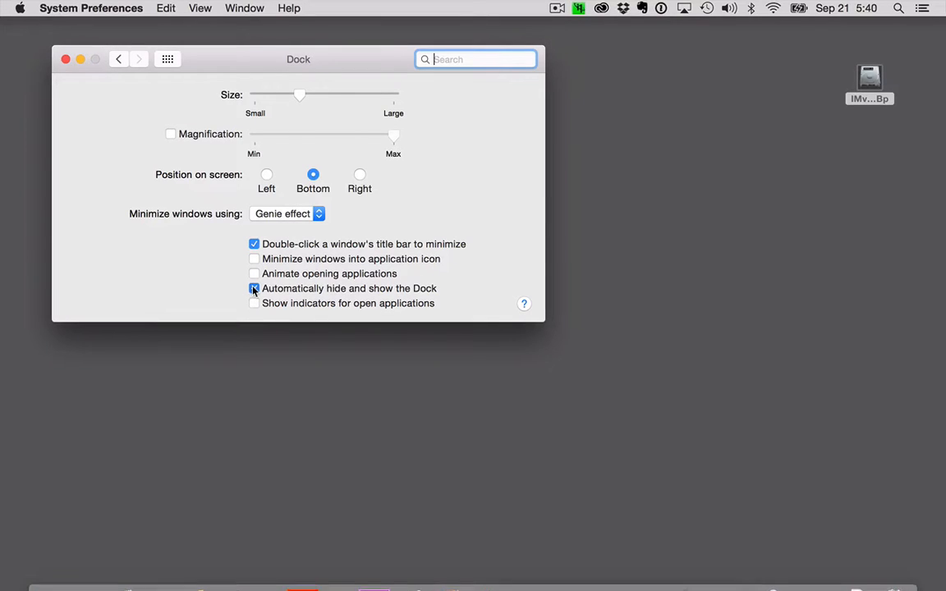
click(253, 289)
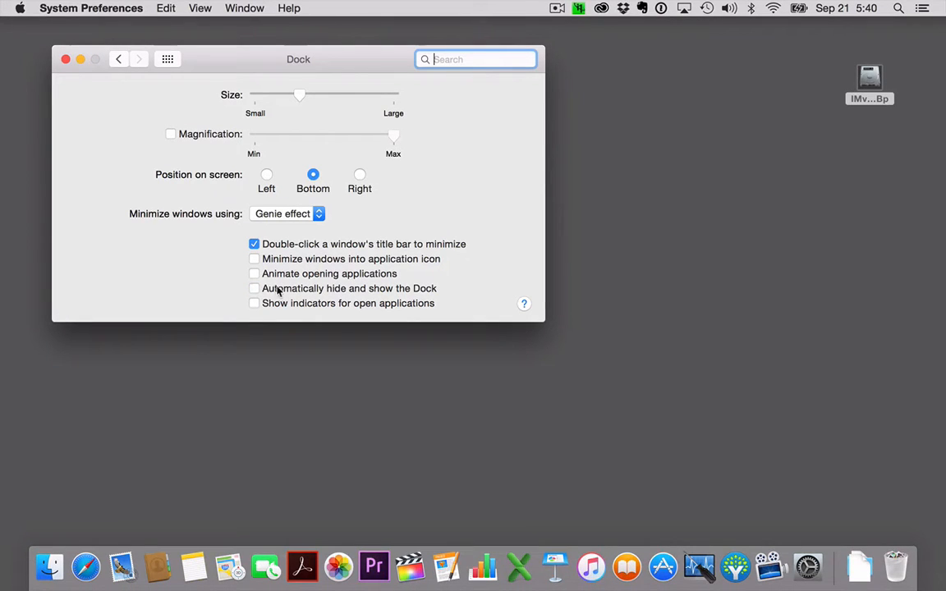
mouse_move(482, 566)
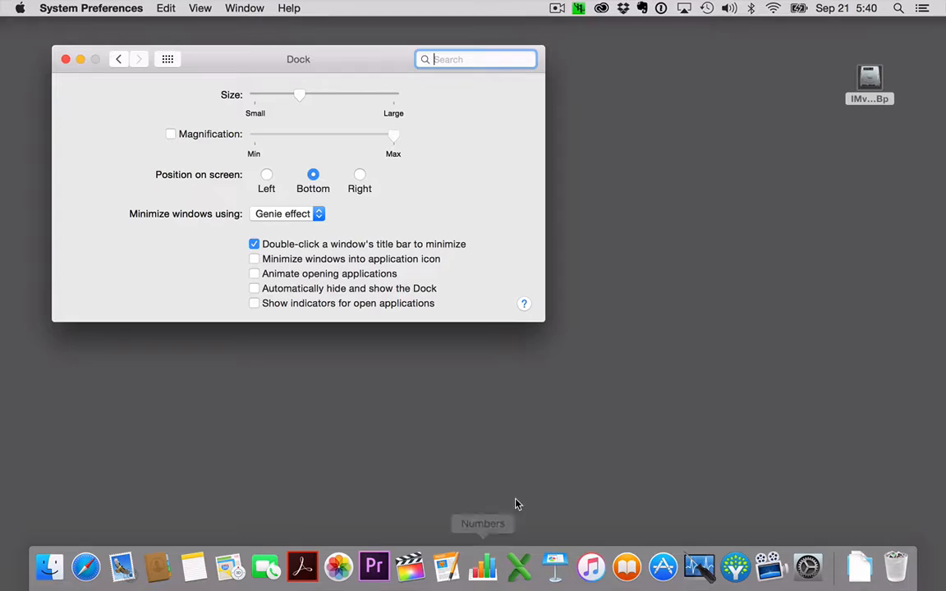
mouse_move(335, 473)
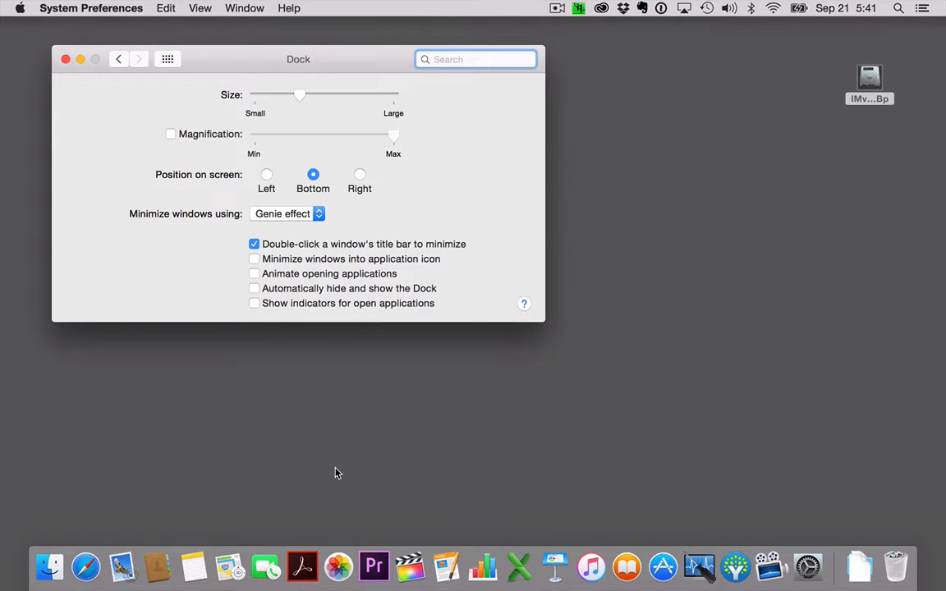
mouse_move(354, 529)
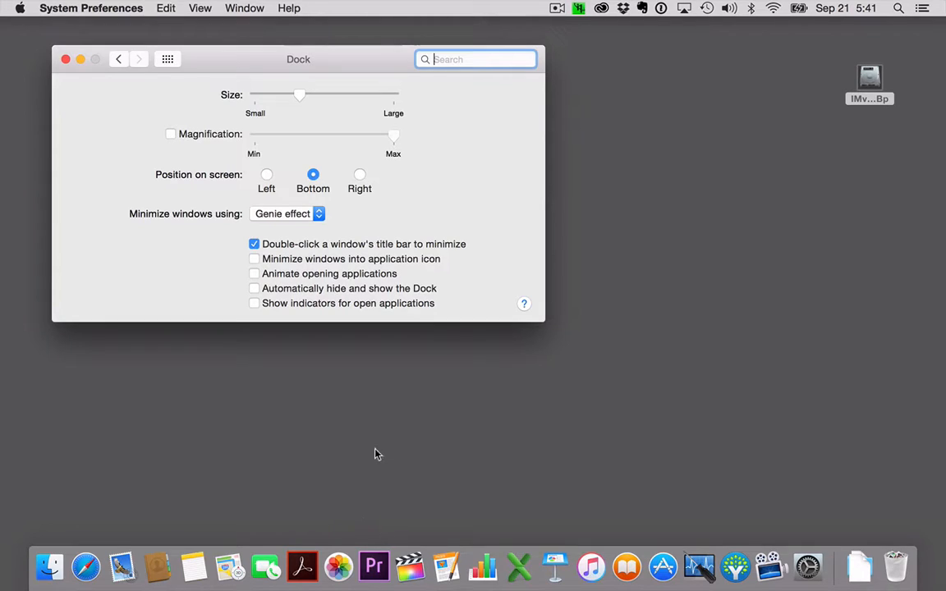
mouse_move(374, 448)
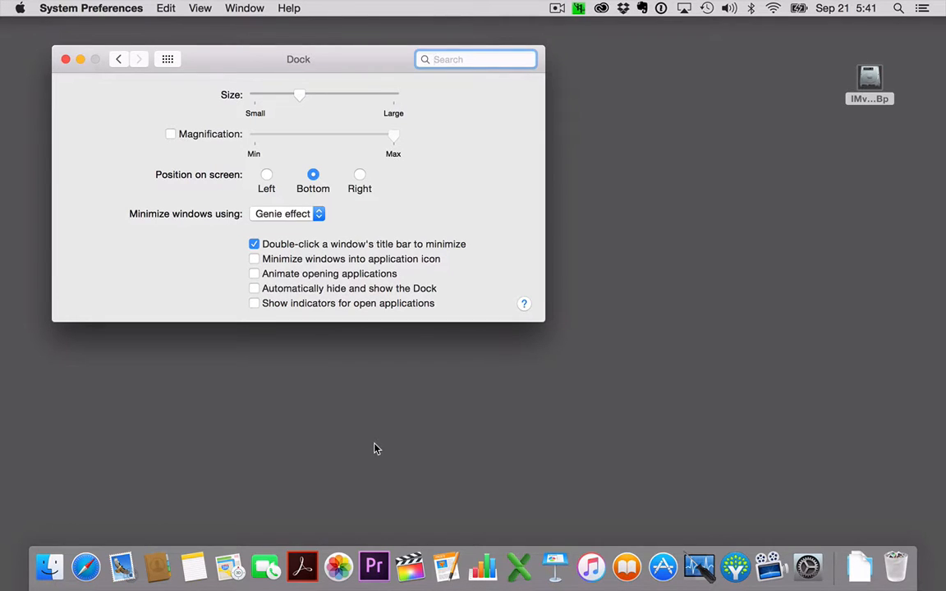
click(476, 59)
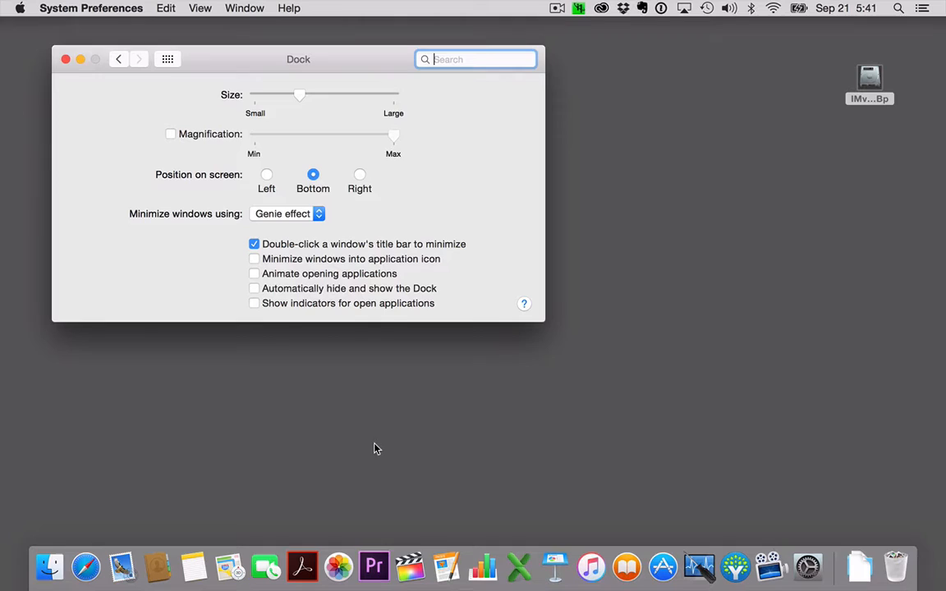
mouse_move(582, 496)
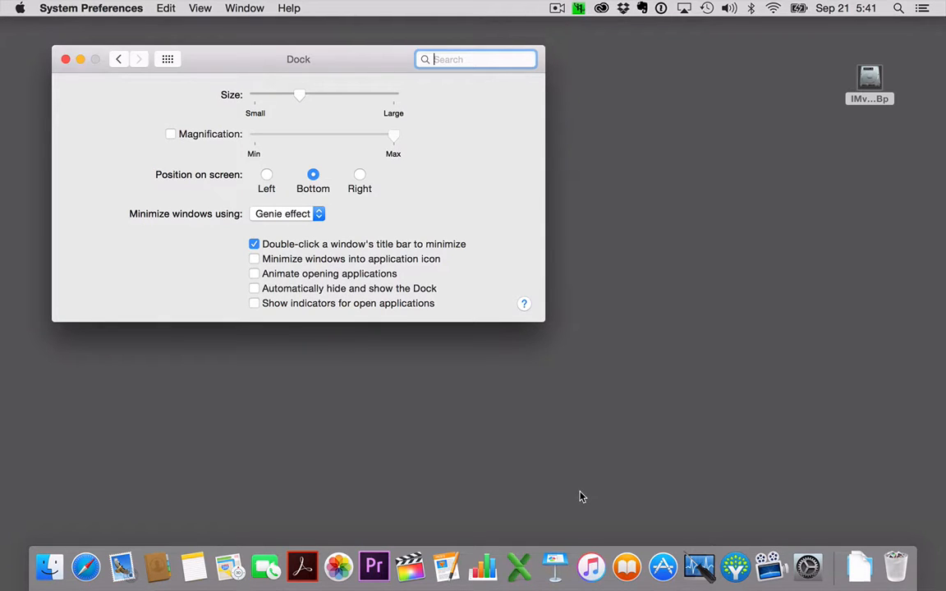
mouse_move(435, 376)
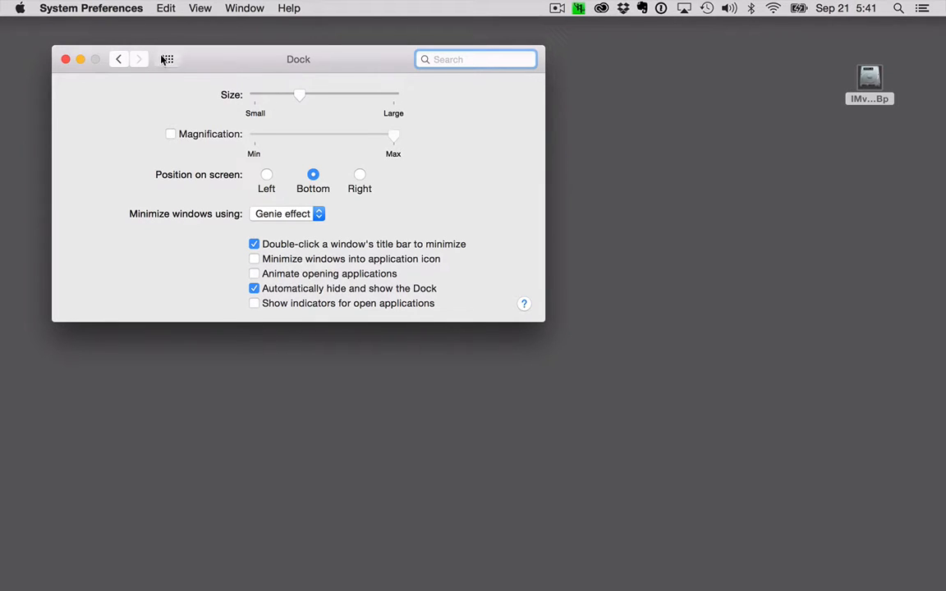
click(66, 59)
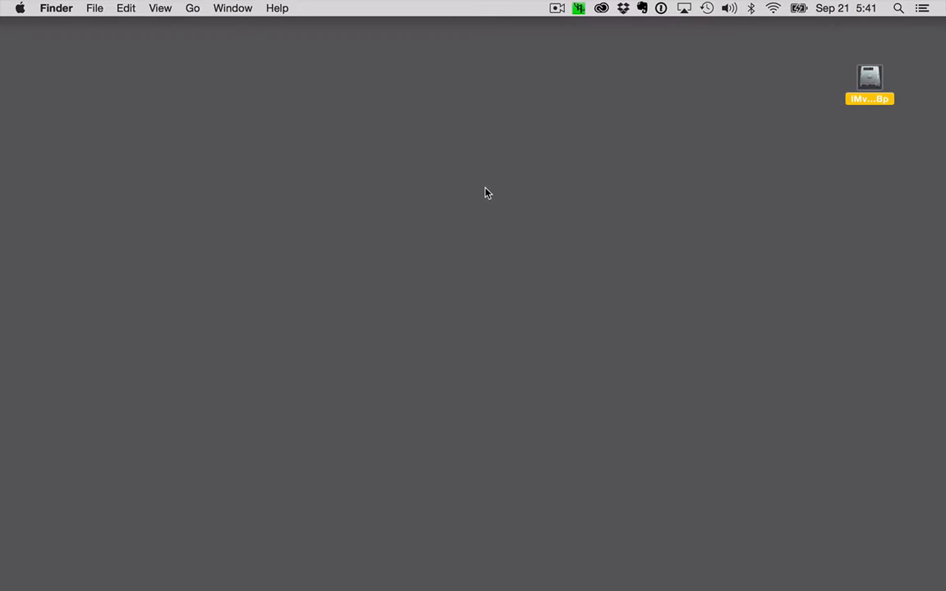
mouse_move(484, 174)
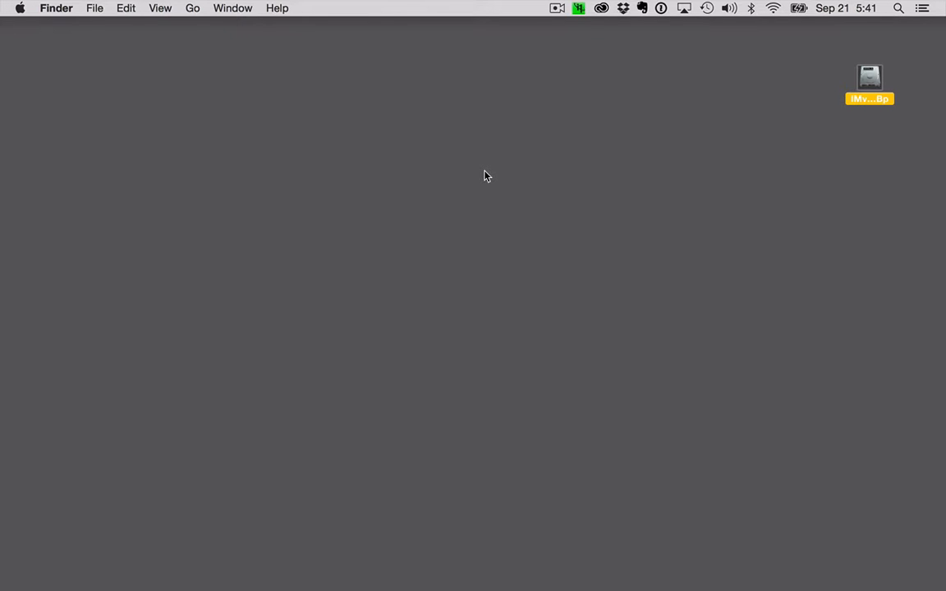
mouse_move(517, 191)
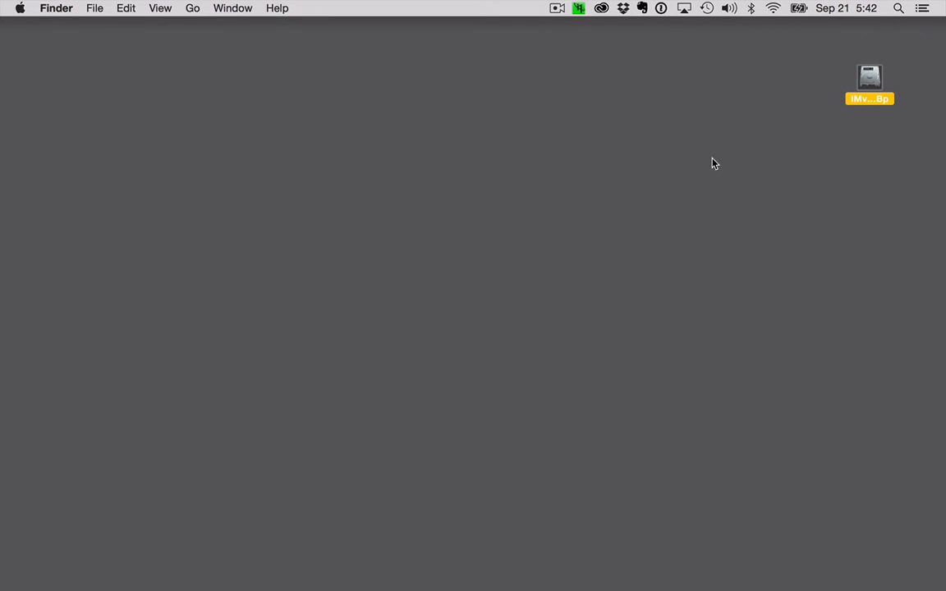
mouse_move(92, 33)
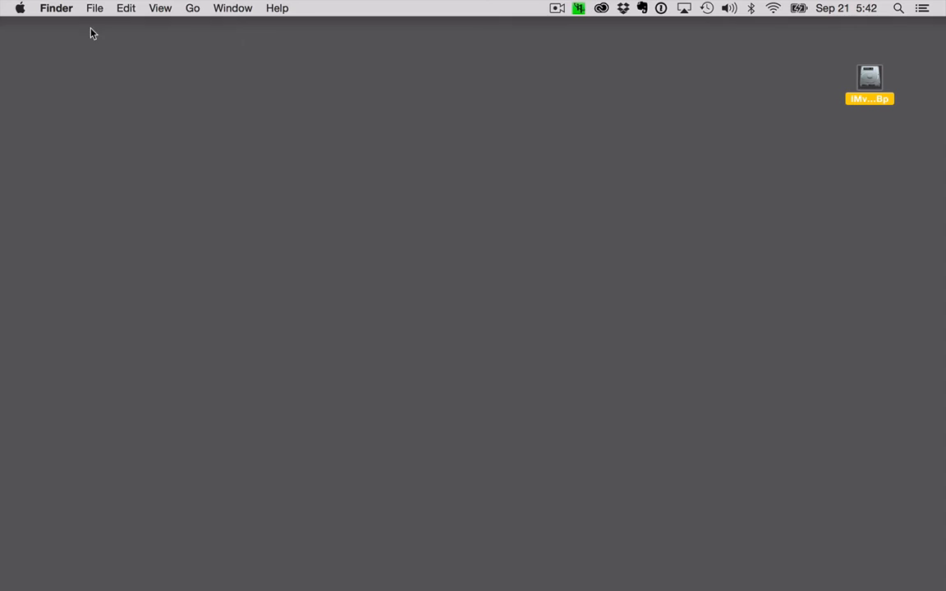